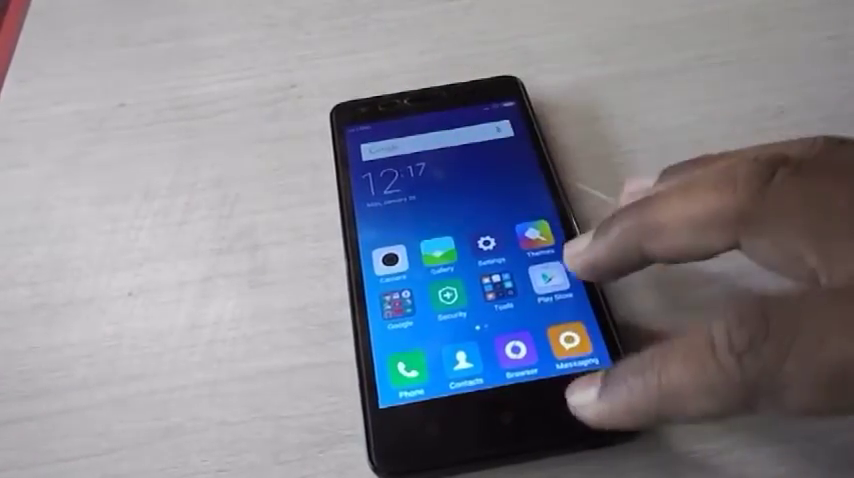
Launch Security from the home screen and accept its Terms and Conditions to reach the status screen.
left_click(444, 252)
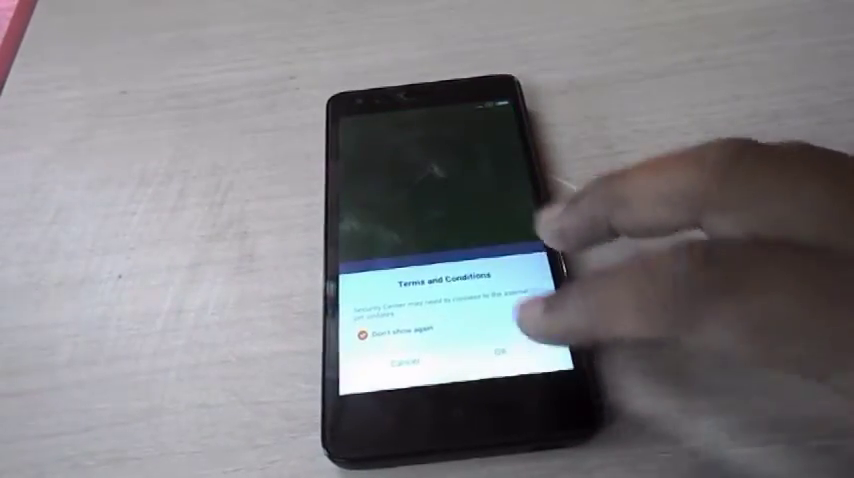
left_click(496, 360)
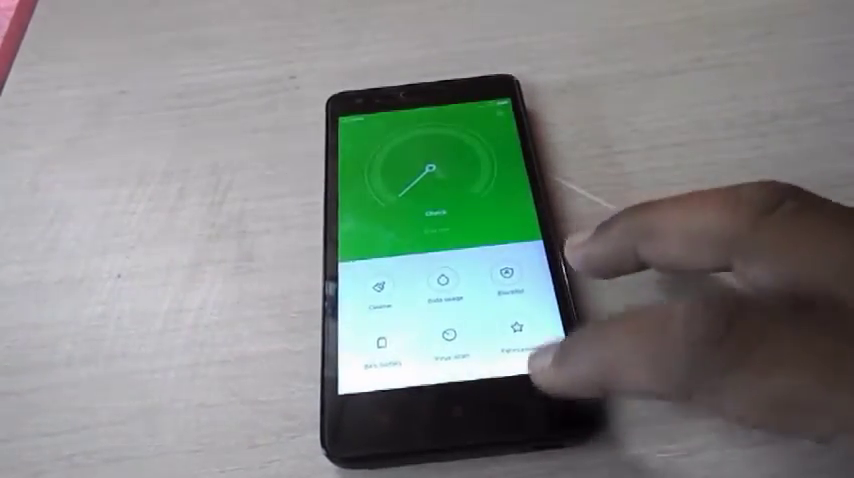